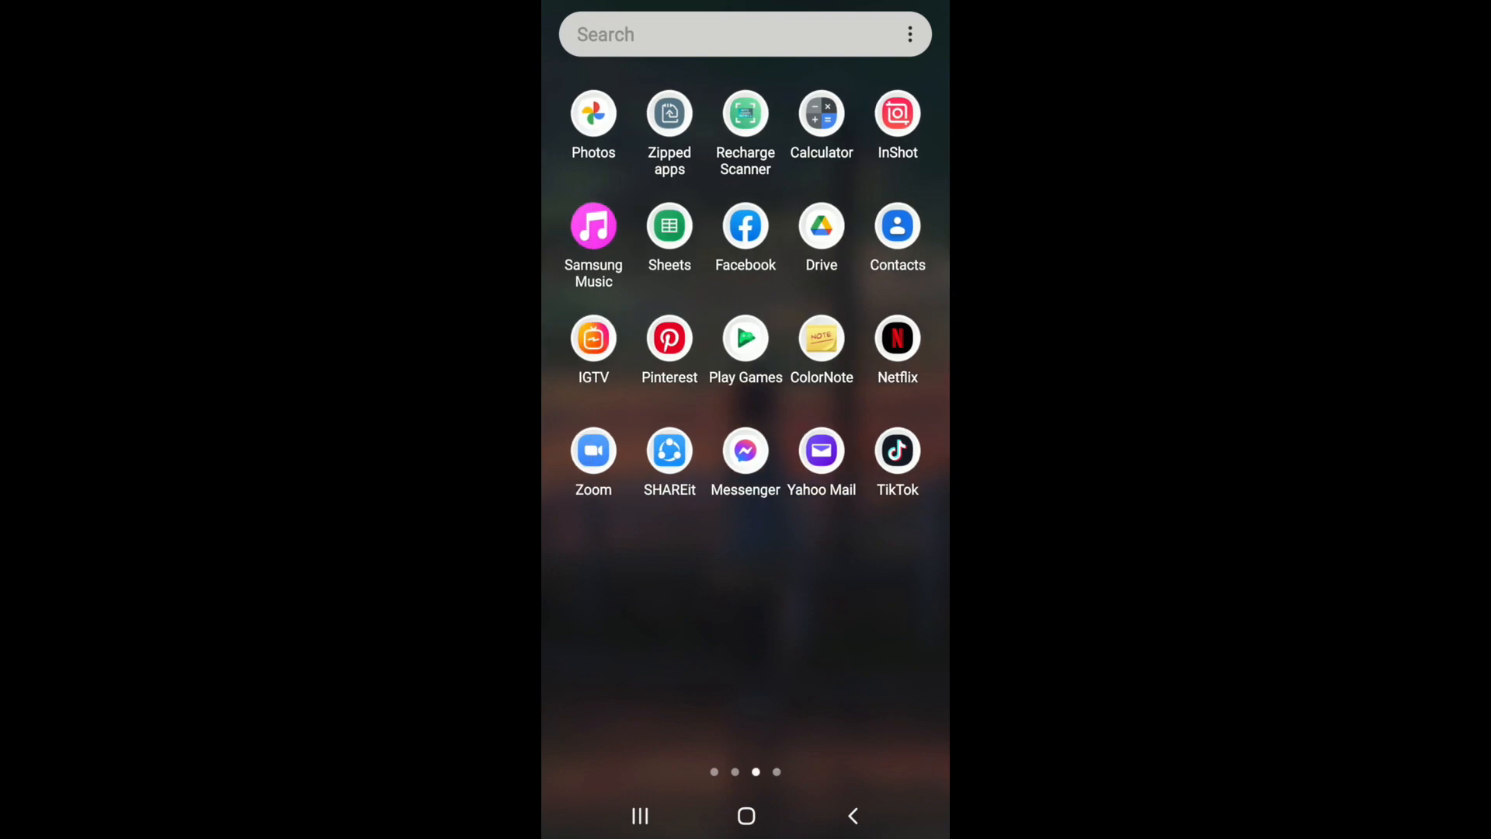
- Launch TikTok from the app drawer to reach the For You feed
{"action": "left_click", "coordinate": [895, 449]}
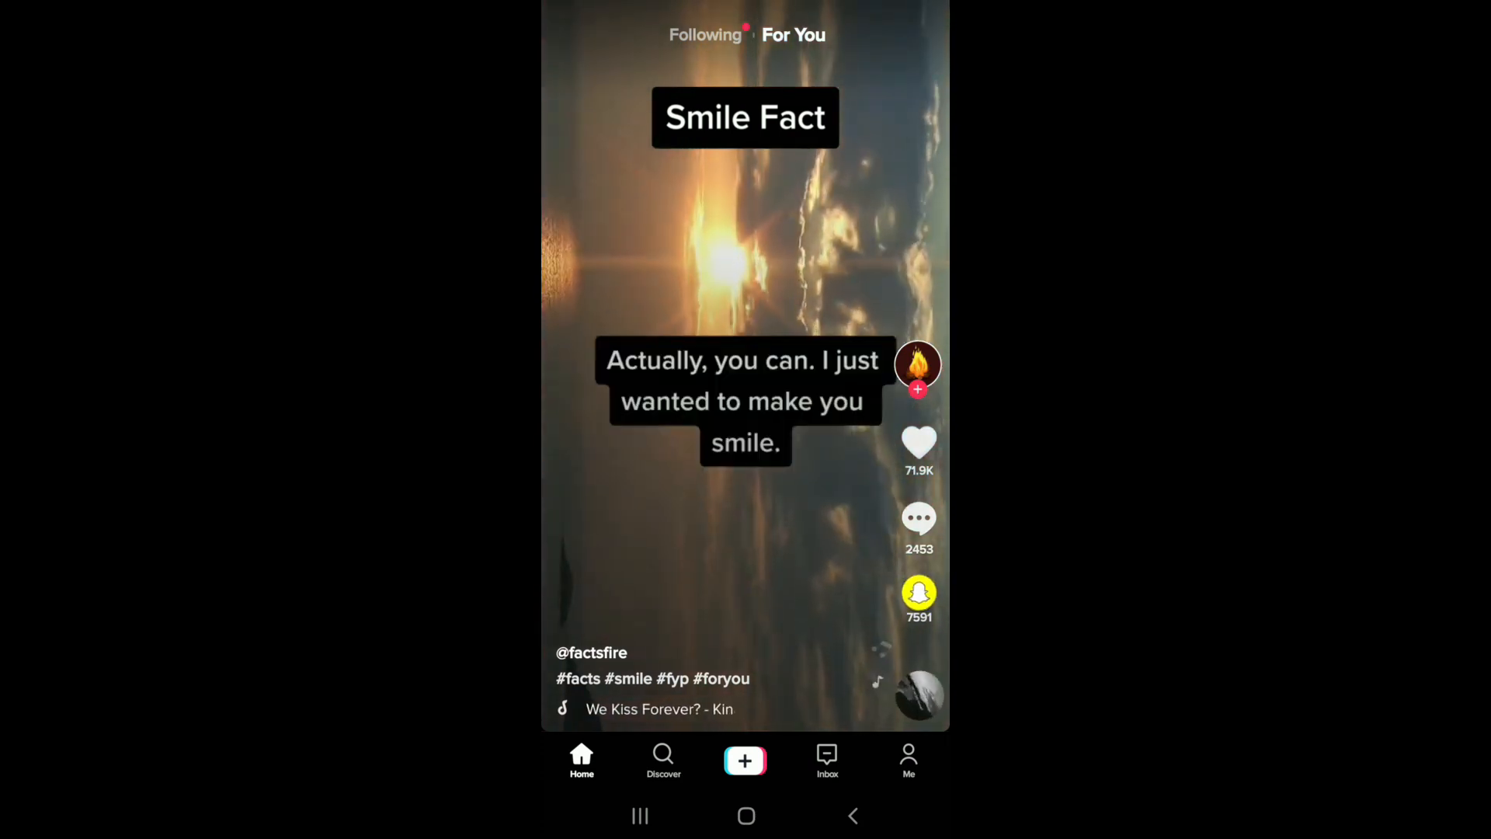
- Open the Me profile, then its three-dot Settings and privacy menu
{"action": "left_click", "coordinate": [907, 761]}
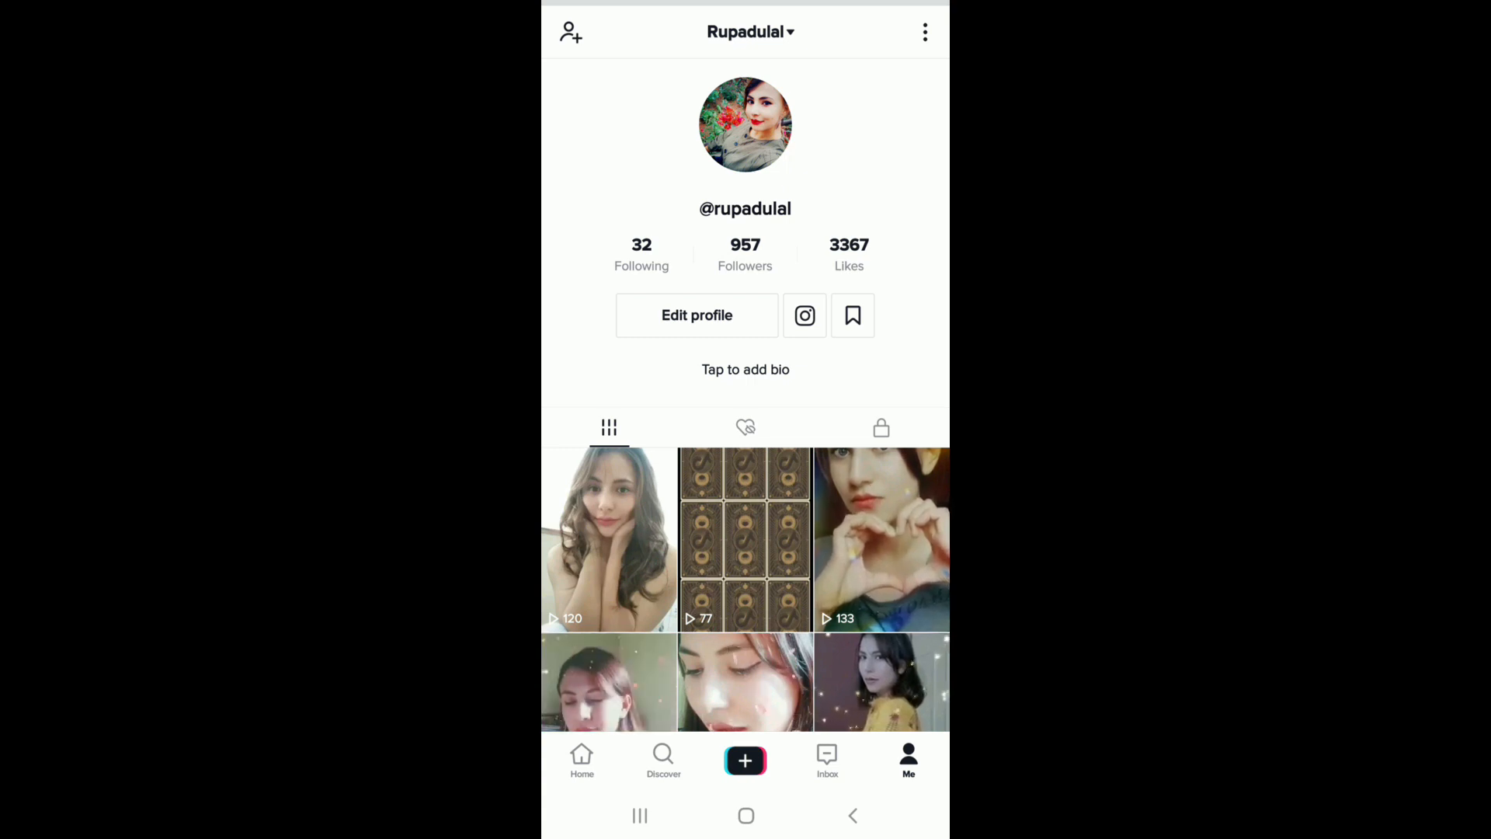
{"action": "left_click", "coordinate": [924, 31]}
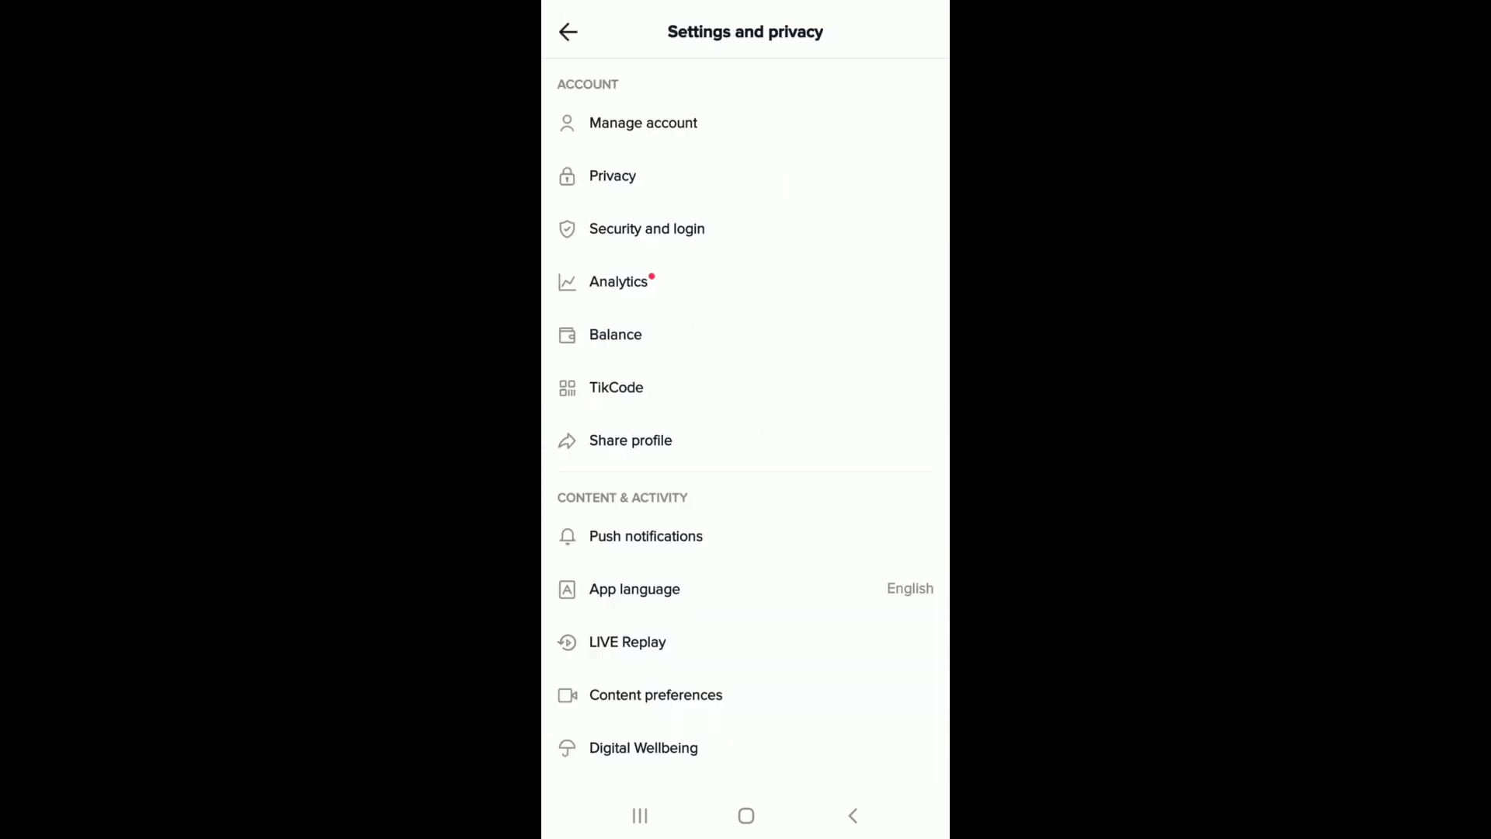
- Choose Manage account, then Password, triggering an SMS verification code
{"action": "left_click", "coordinate": [643, 123]}
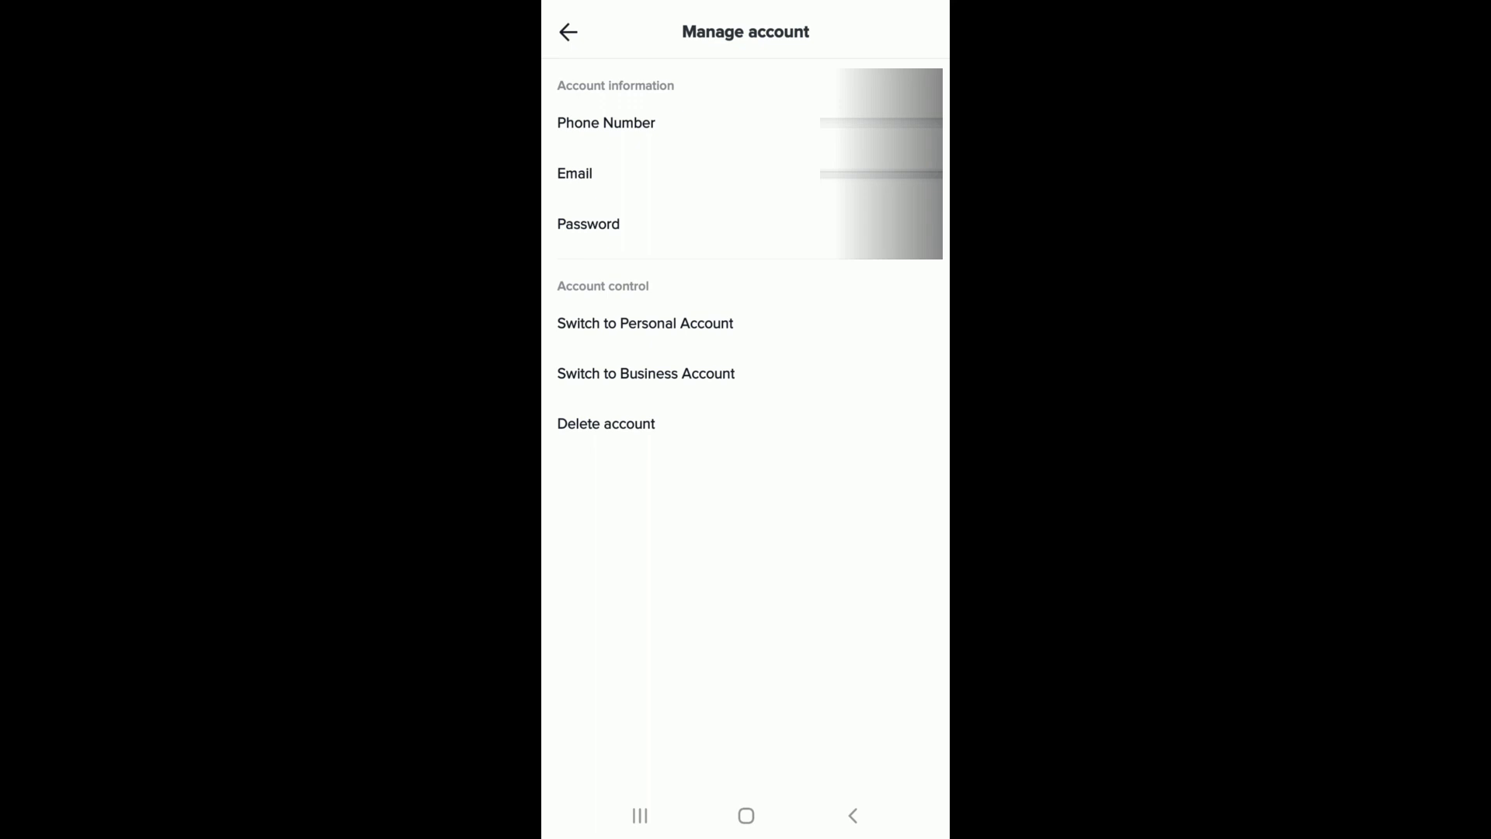
{"action": "left_click", "coordinate": [588, 224]}
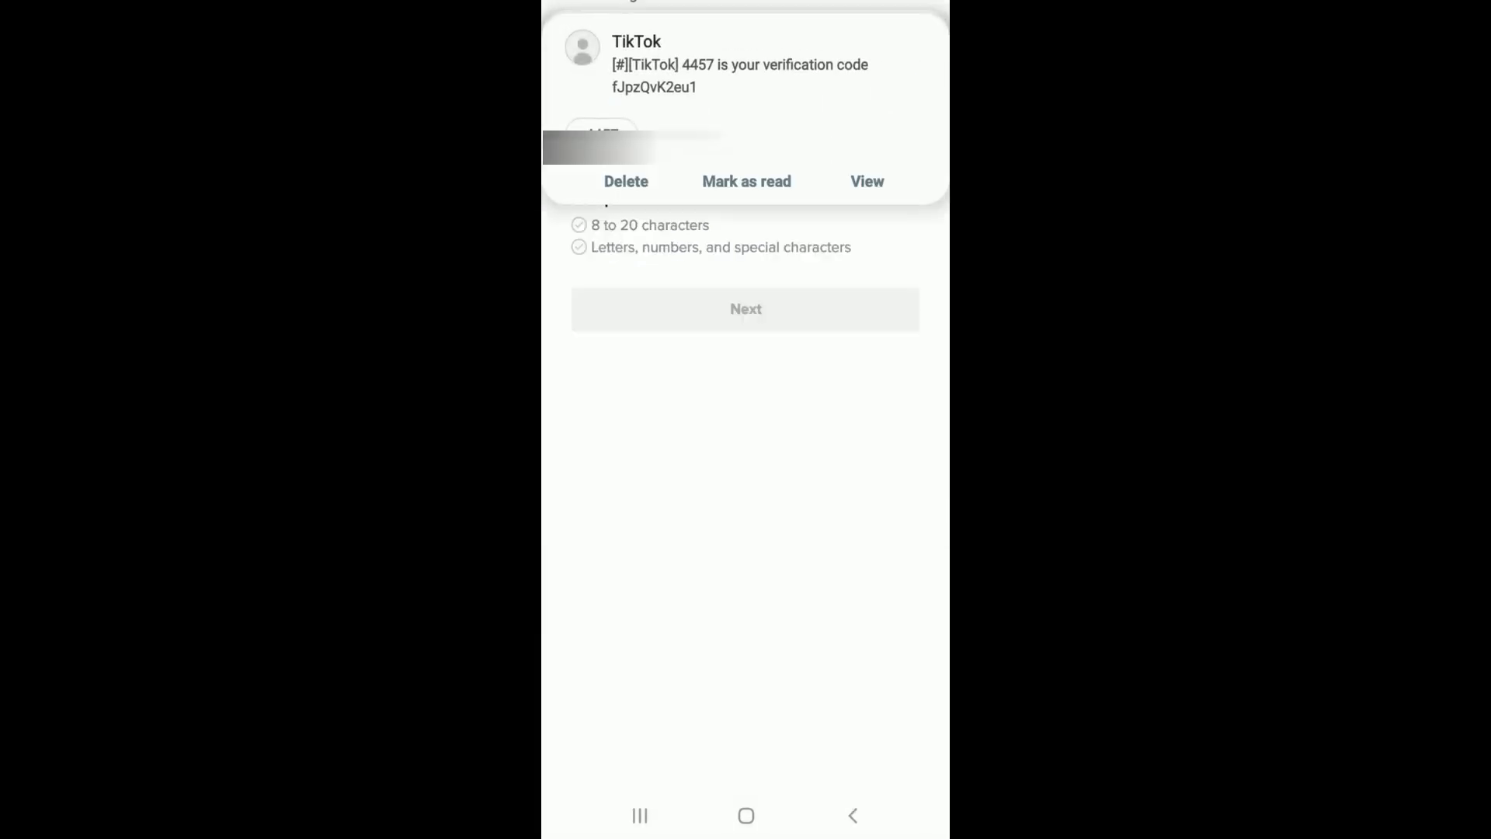
- Apply the texted code, submit a valid new password, and return home
{"action": "left_click", "coordinate": [746, 151]}
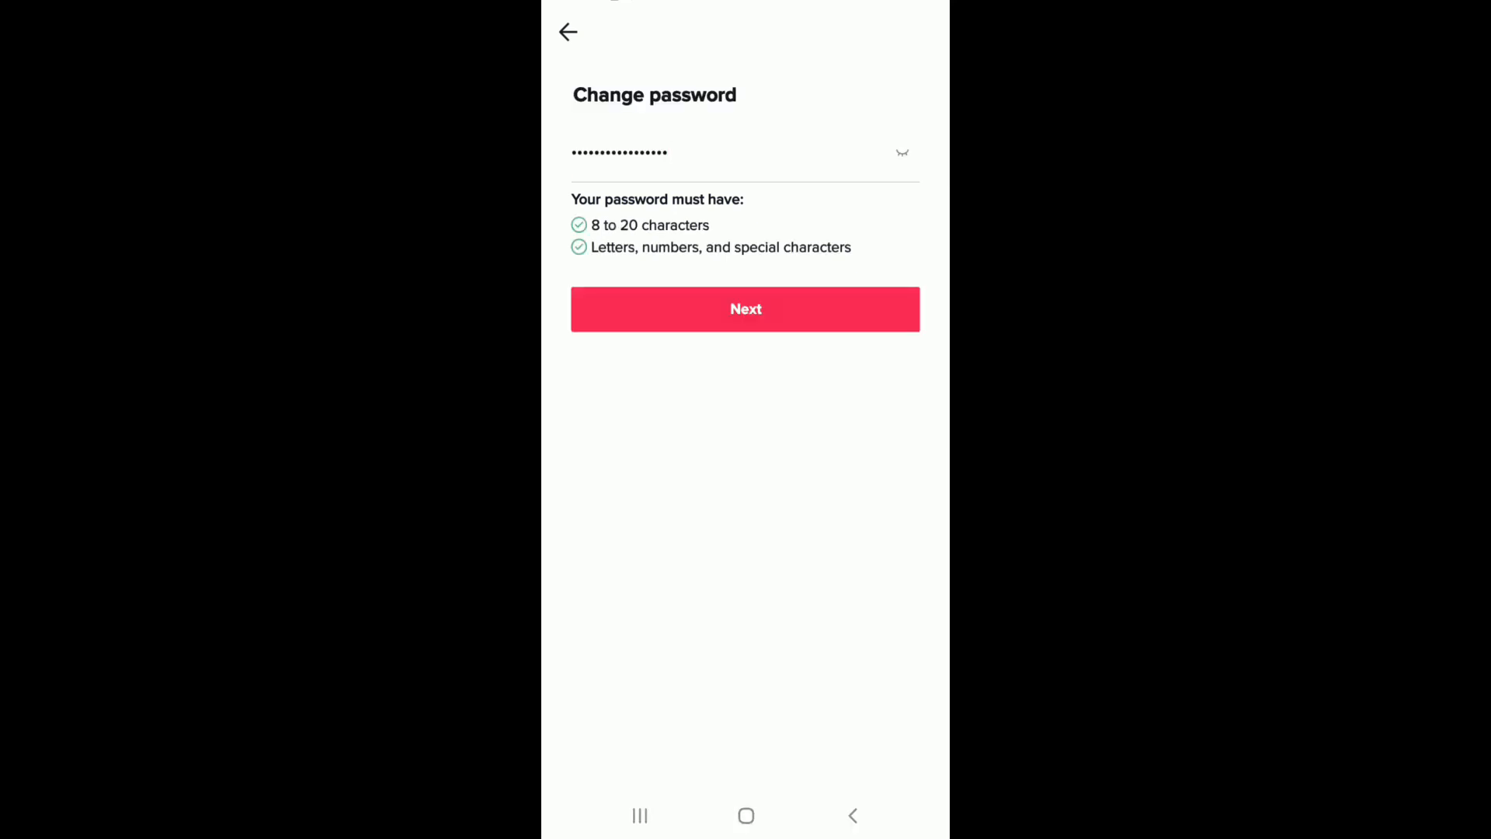
{"action": "left_click", "coordinate": [745, 309]}
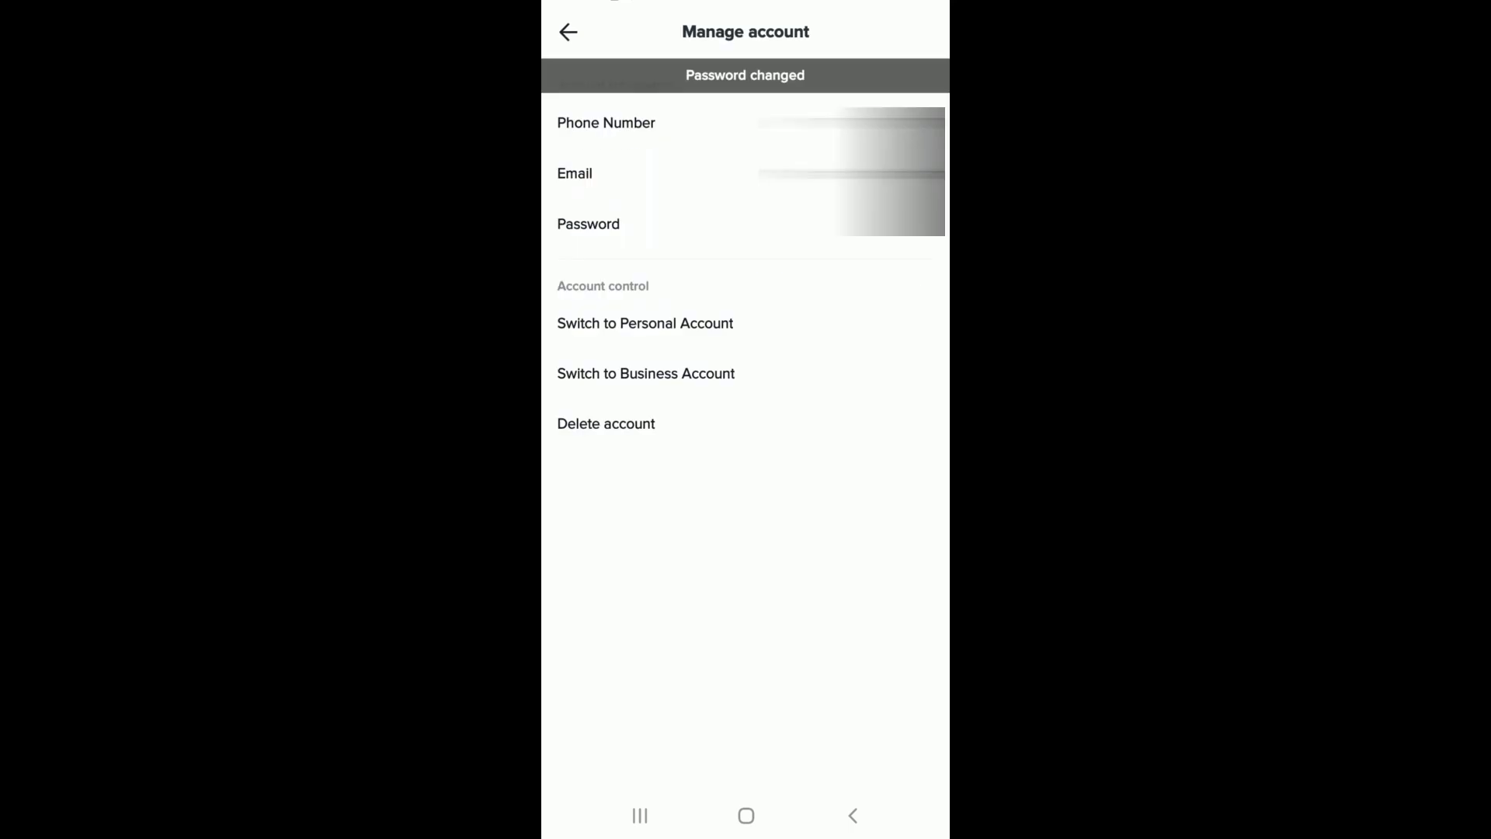
{"action": "left_click", "coordinate": [746, 814]}
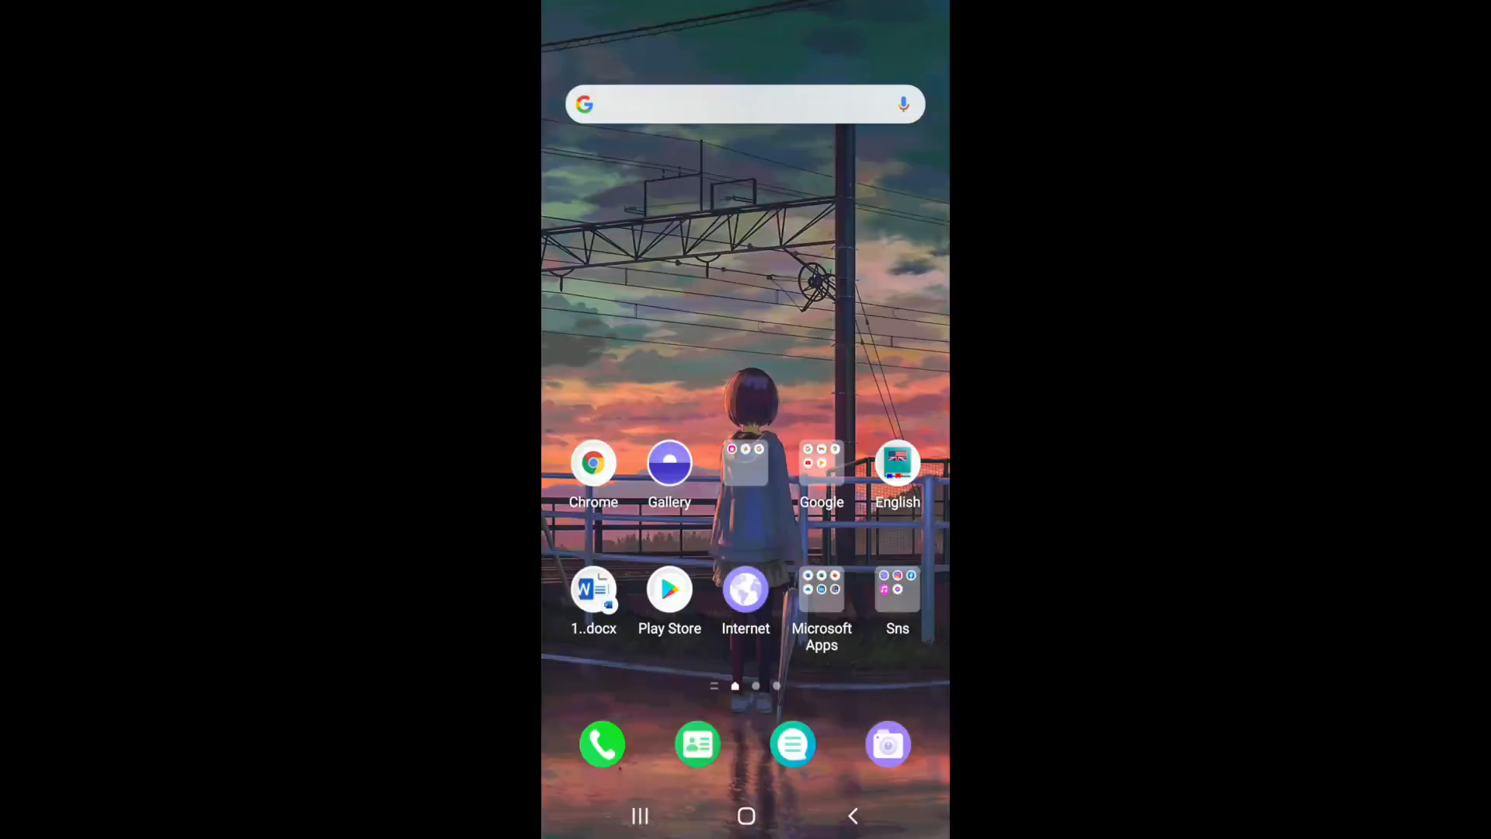